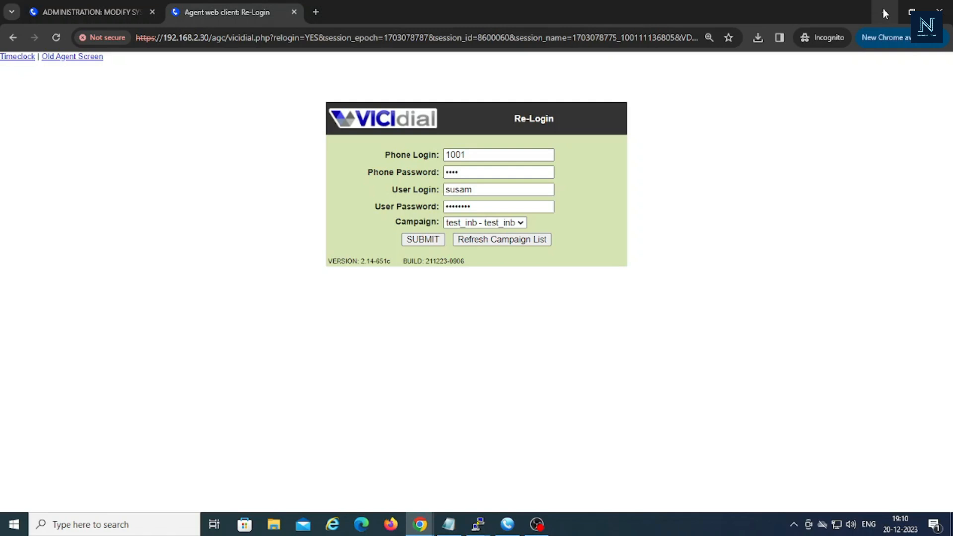
mouse_move(512, 257)
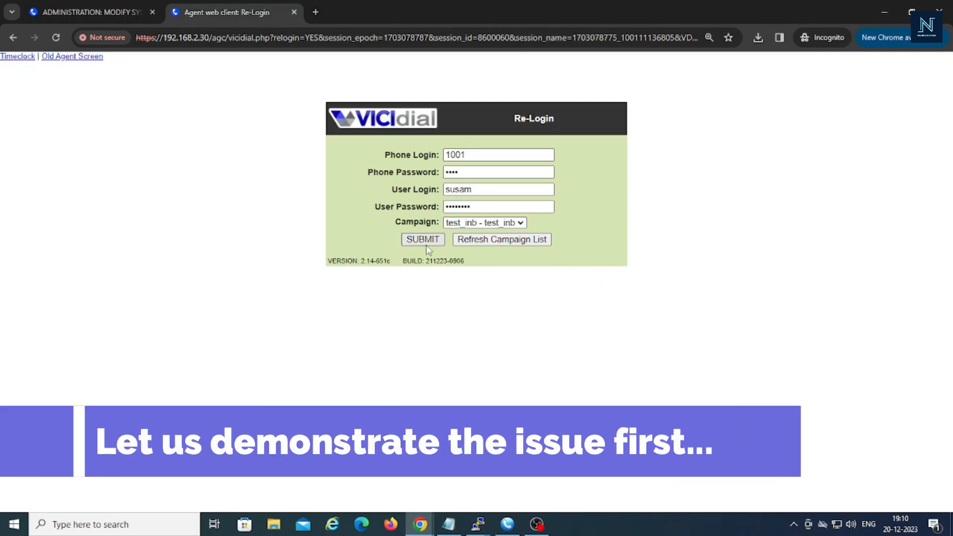
Re-login the agent to test_inb, skipping inbound group selection.
left_click(423, 238)
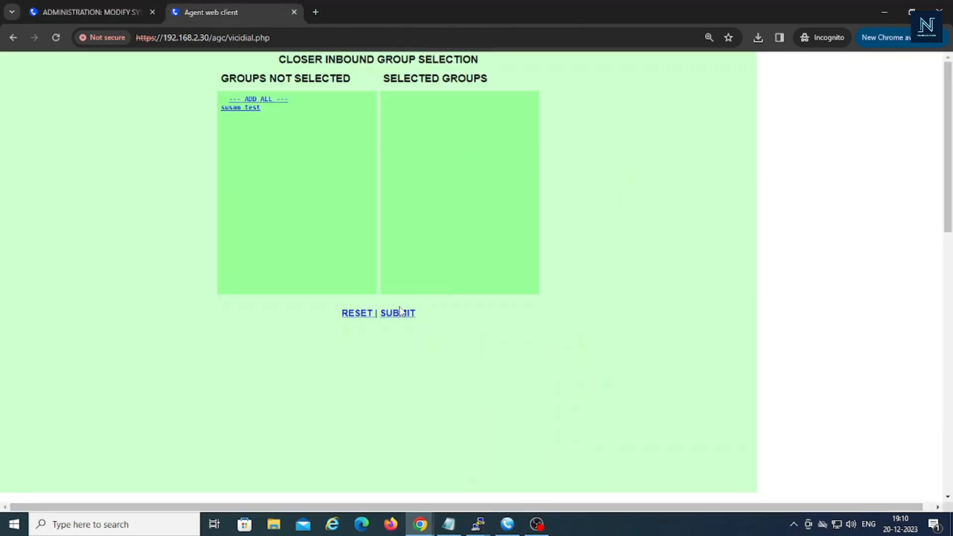
left_click(397, 313)
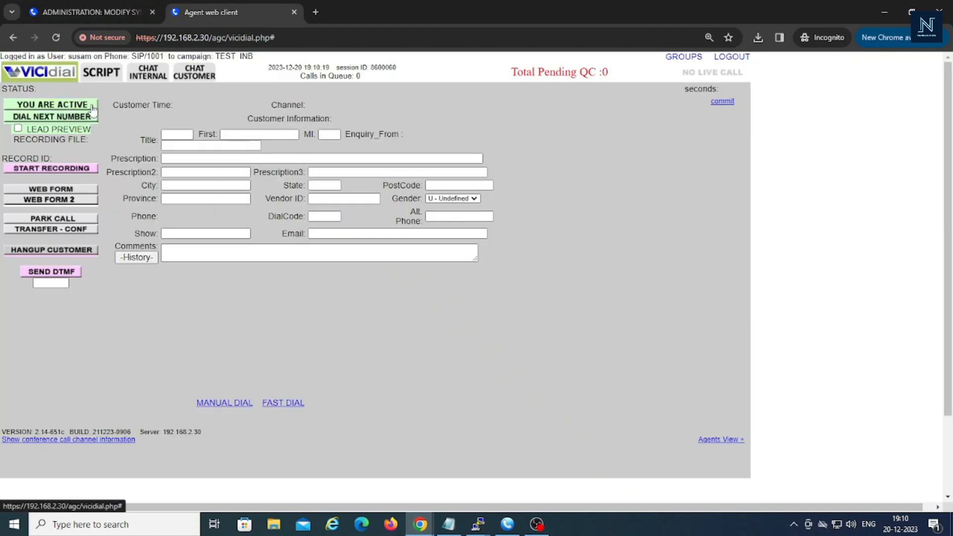
mouse_move(712, 337)
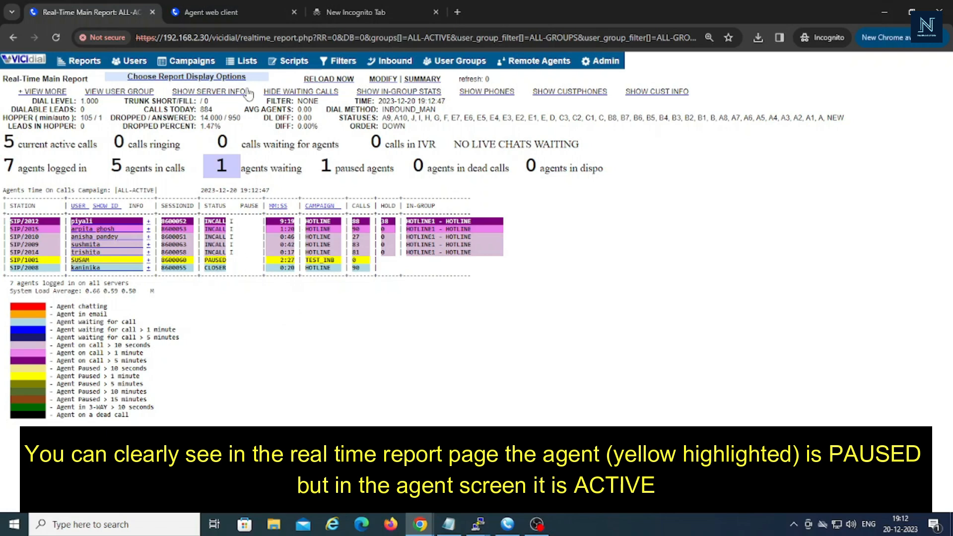
Compare agent status between the real-time report and agent screen, then dismiss the paused alert.
left_click(210, 11)
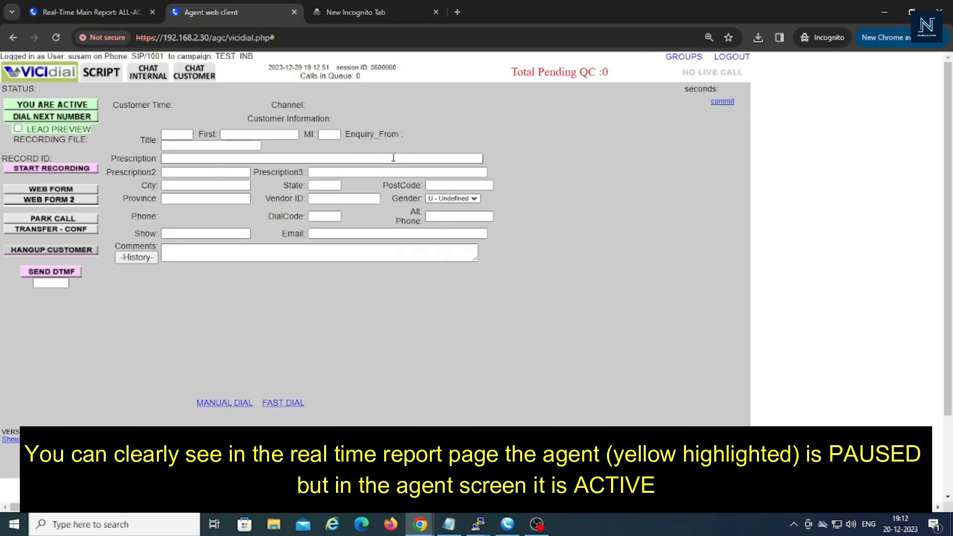
left_click(90, 12)
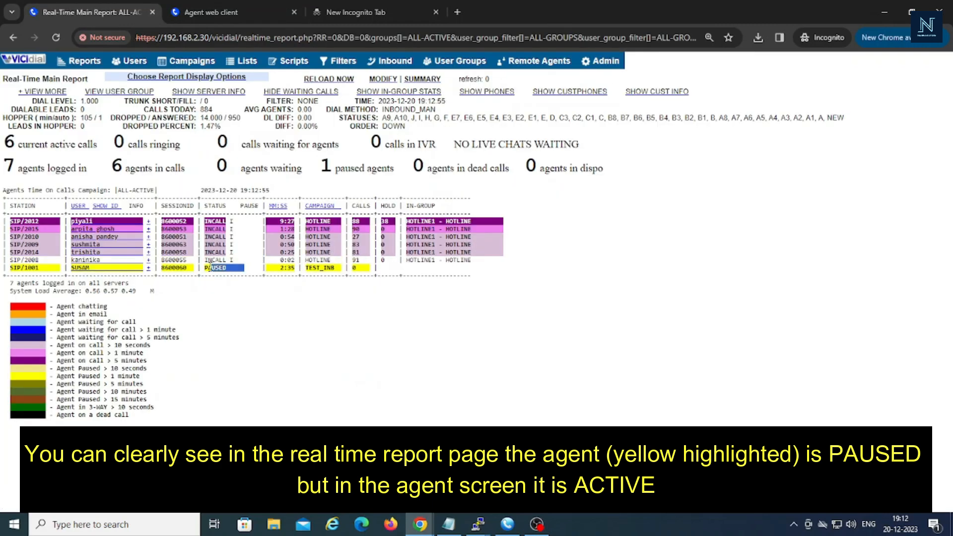
left_click(211, 12)
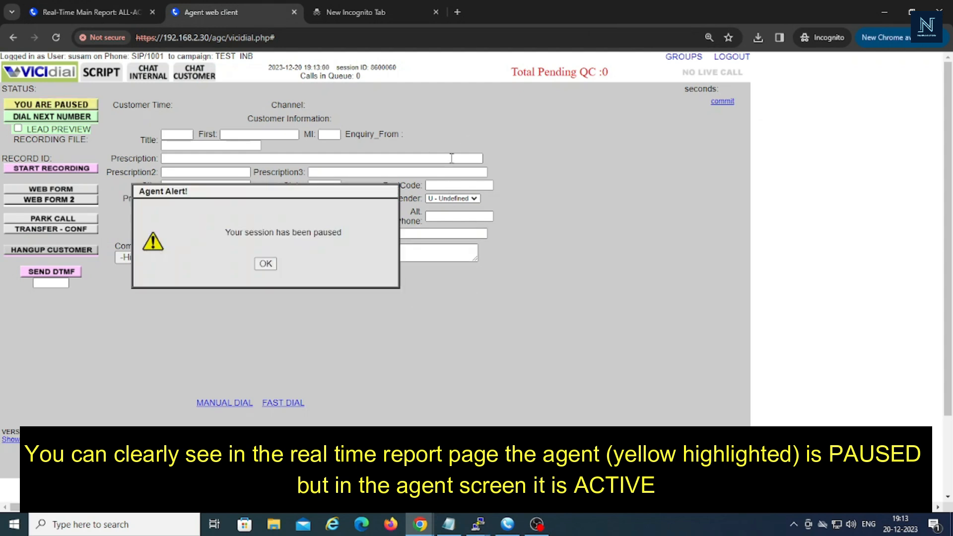
mouse_move(251, 248)
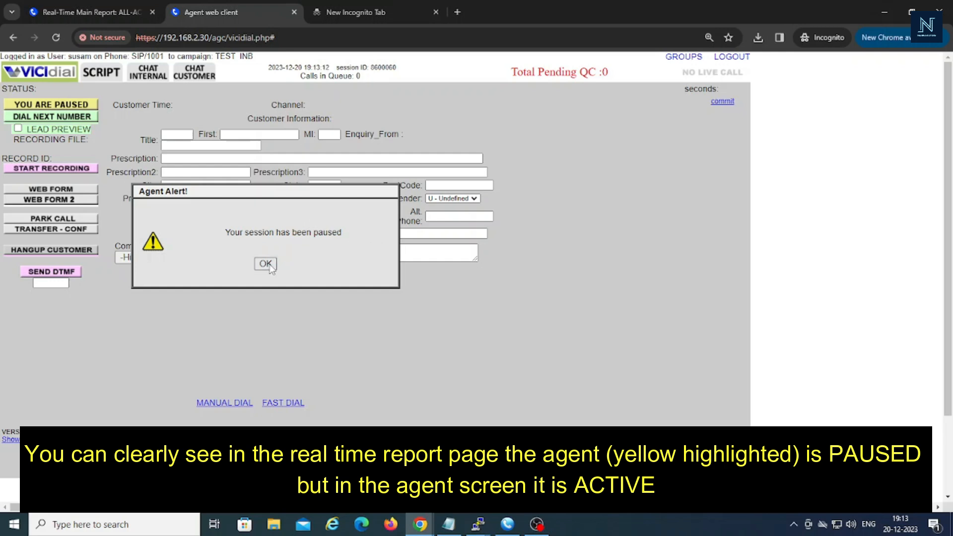
left_click(266, 263)
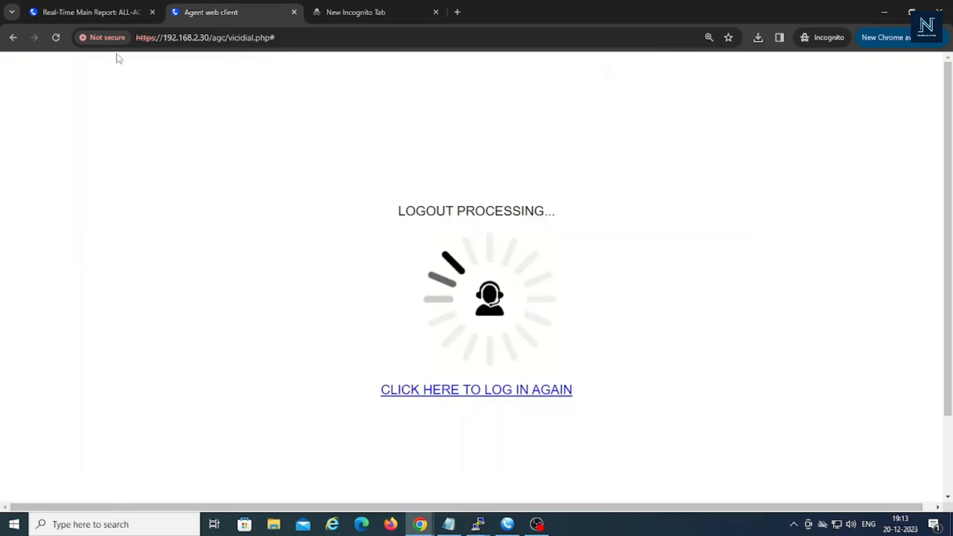
Return to the Real-Time Report and open the Admin overview page.
left_click(91, 11)
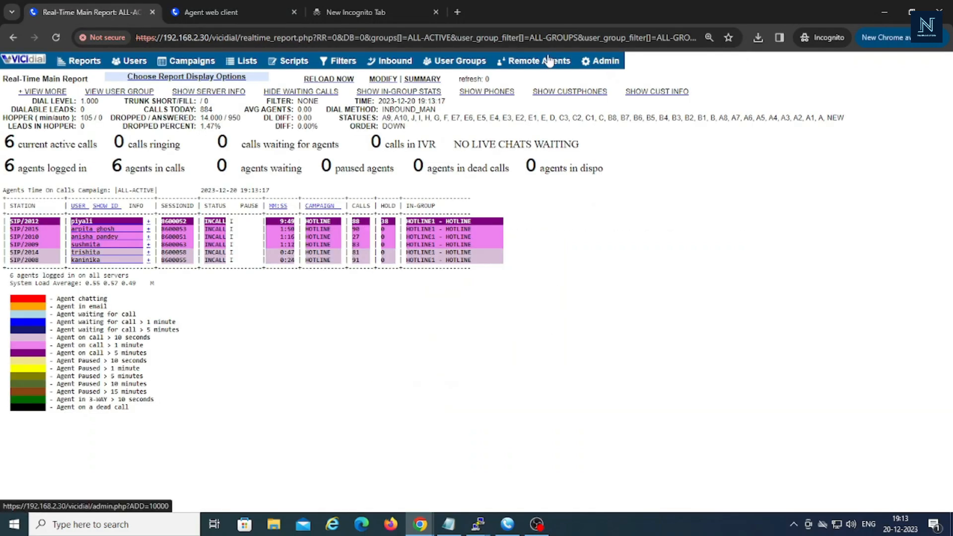
left_click(605, 60)
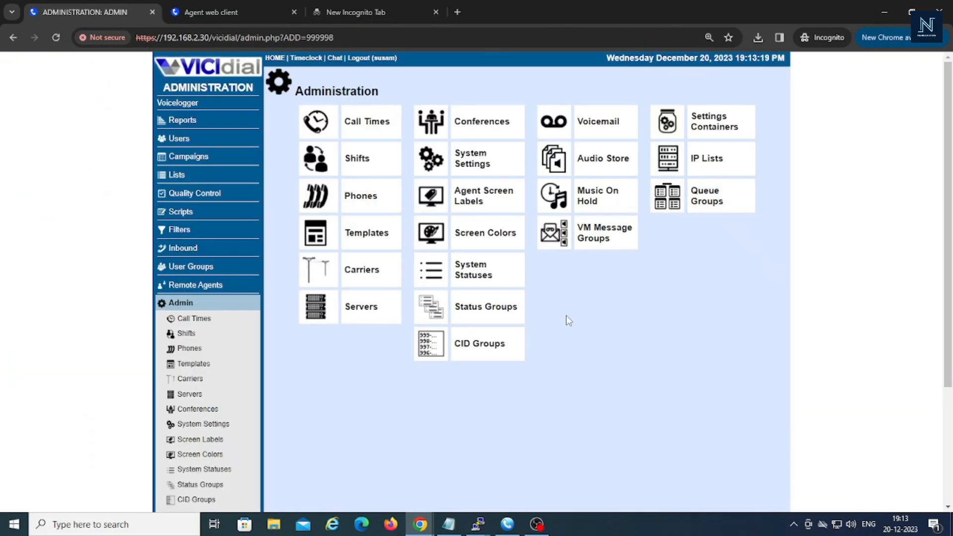
scroll("down", 3)
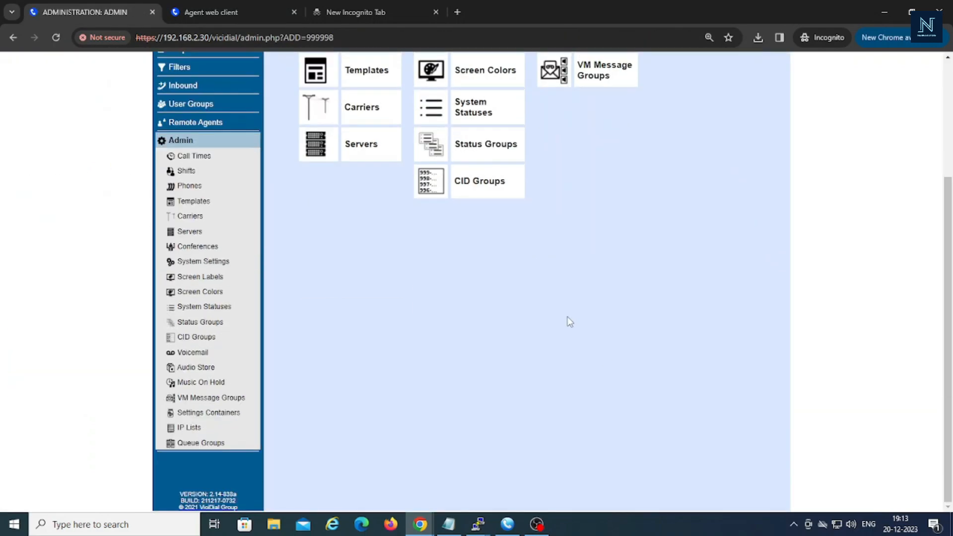
scroll("up", 3)
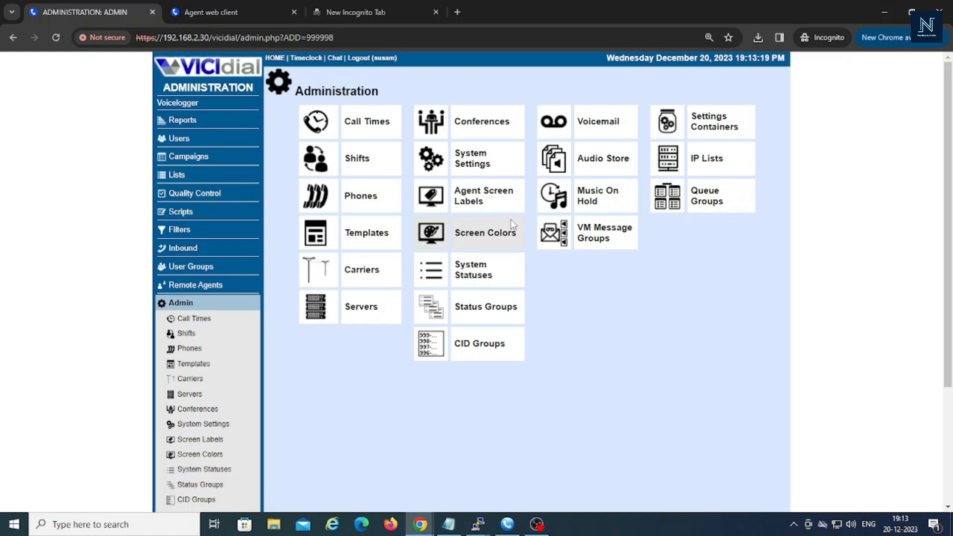
mouse_move(481, 158)
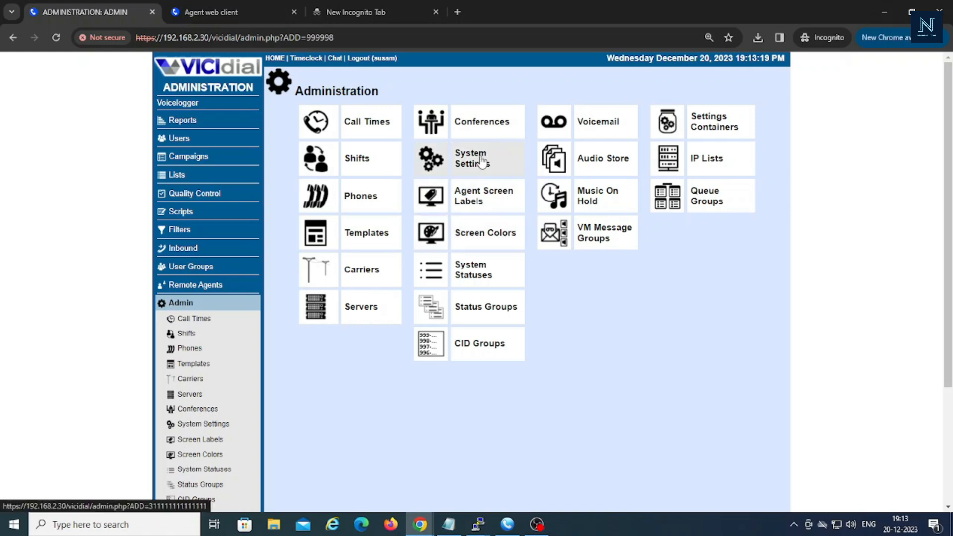
Save System Settings with Agent Hidden Browser Sound Seconds set to 5.
left_click(471, 158)
type("hidde")
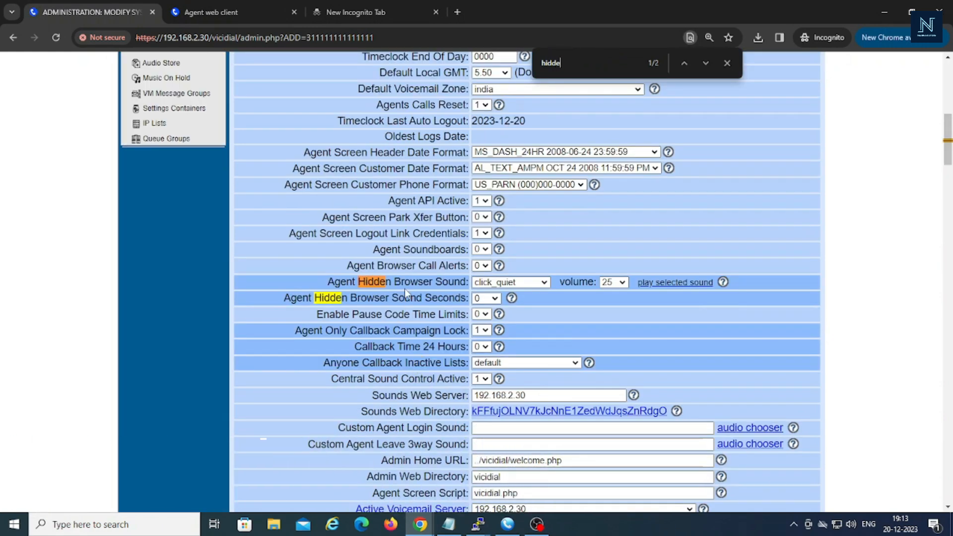
mouse_move(507, 286)
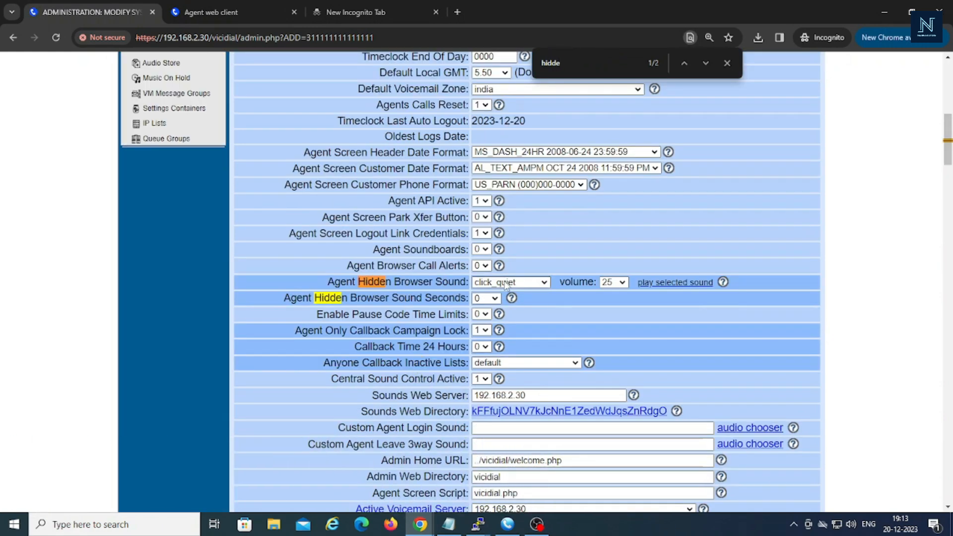
mouse_move(623, 296)
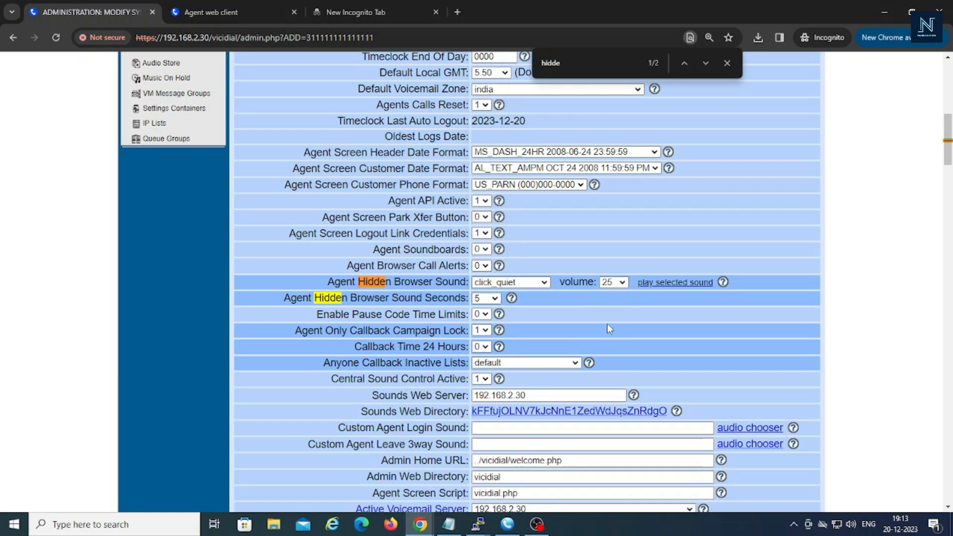
scroll("down", 3)
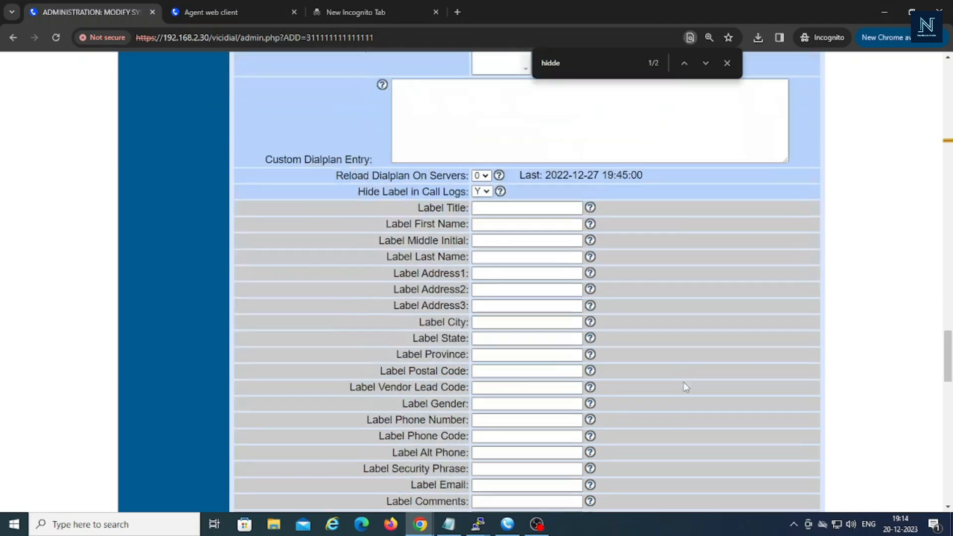
scroll("down", 3)
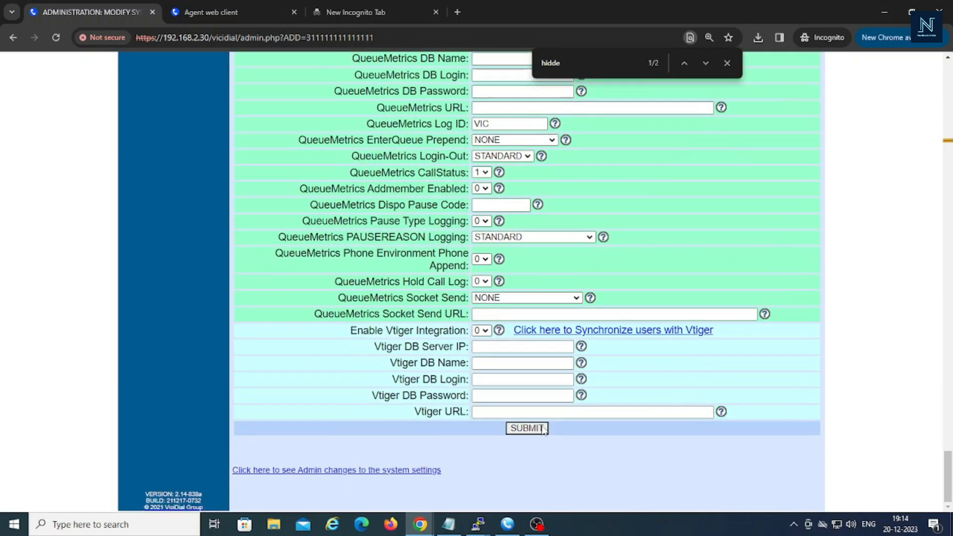
left_click(526, 428)
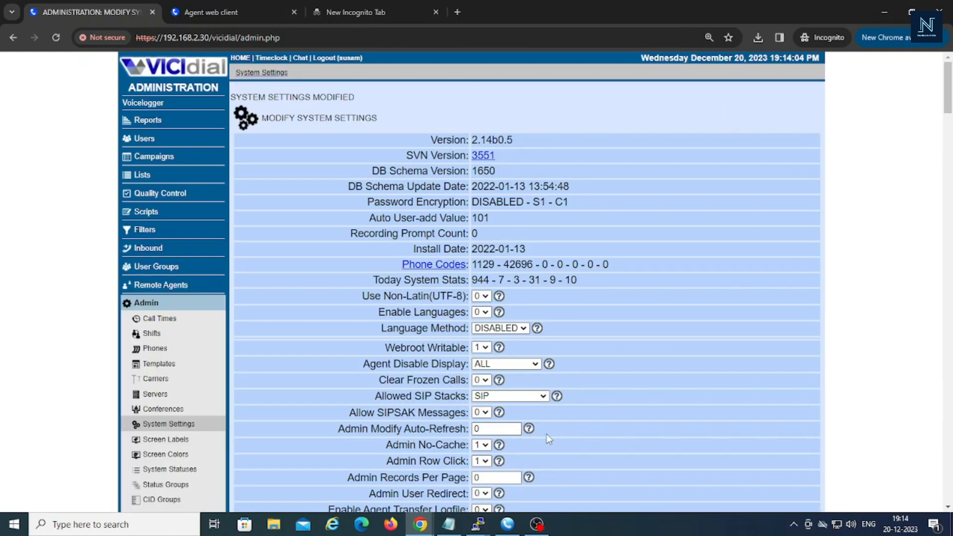
mouse_move(610, 301)
type("agent screen ti")
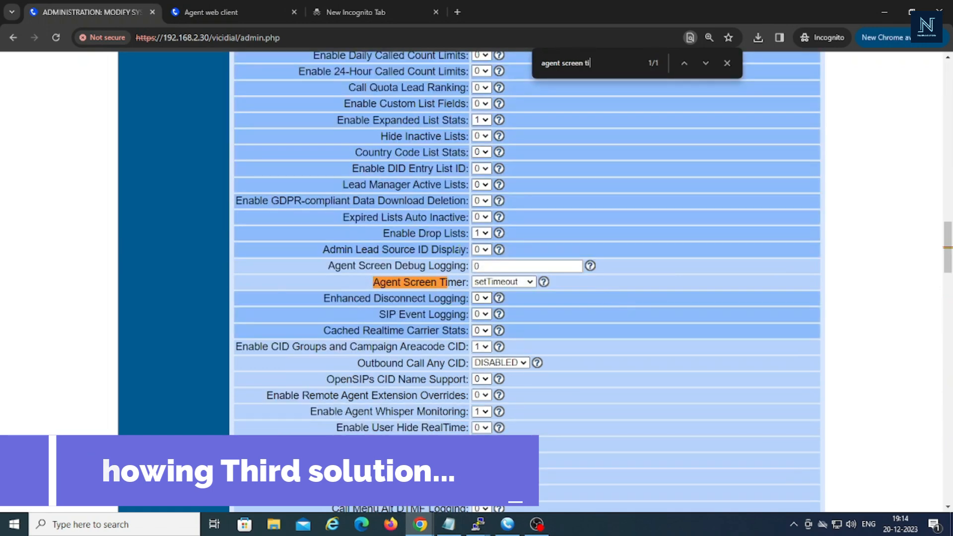
Switch Agent Screen Timer to EventSource and submit the System Settings.
left_click(502, 282)
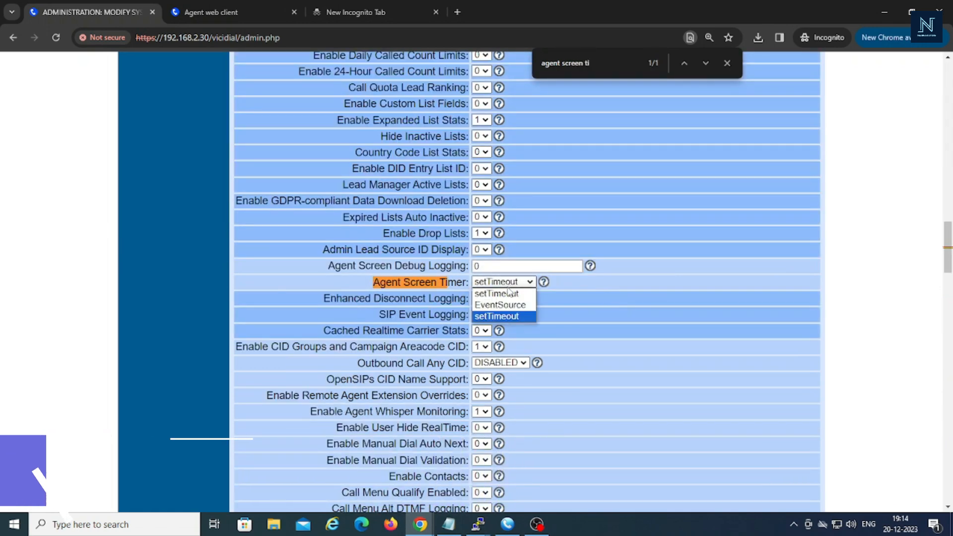
left_click(499, 304)
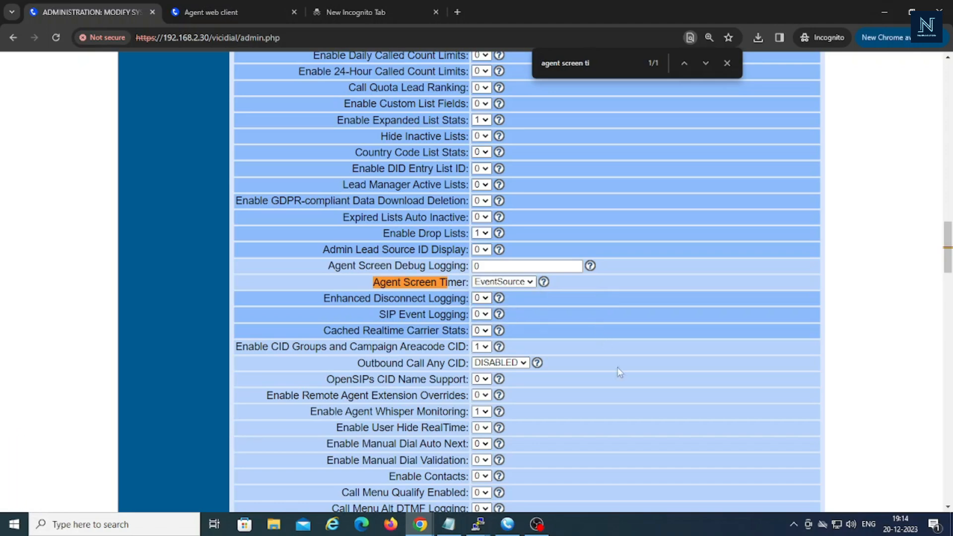
scroll("down", 3)
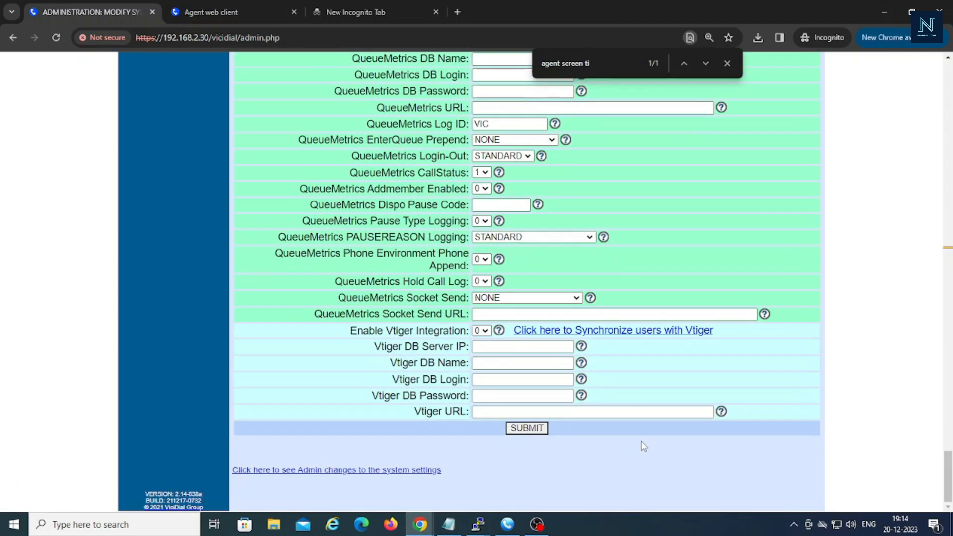
left_click(526, 428)
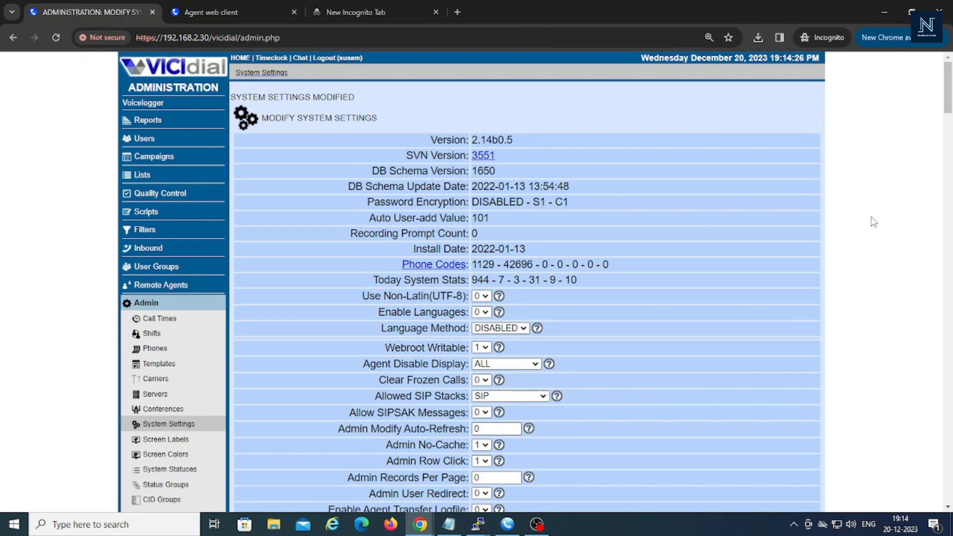